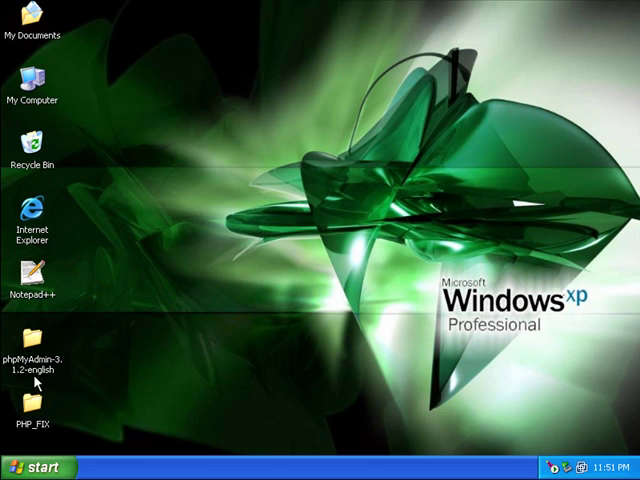
mouse_move(40, 420)
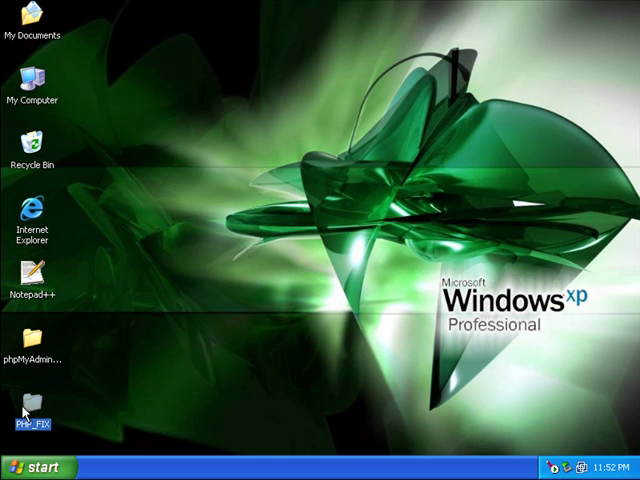
Open My Computer and browse into Local Disk (C:)
double_click(36, 80)
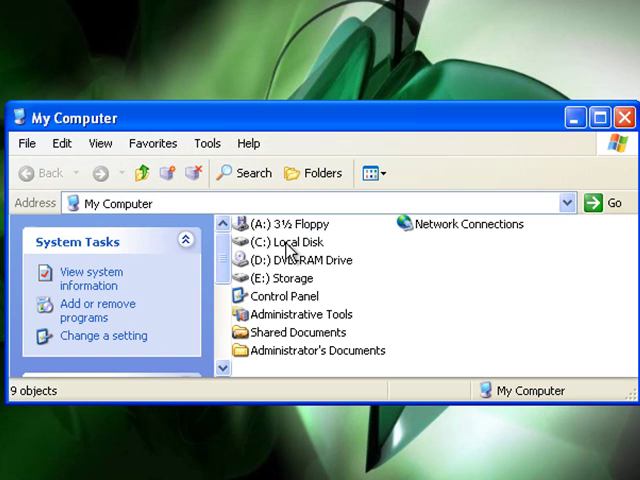
click(296, 242)
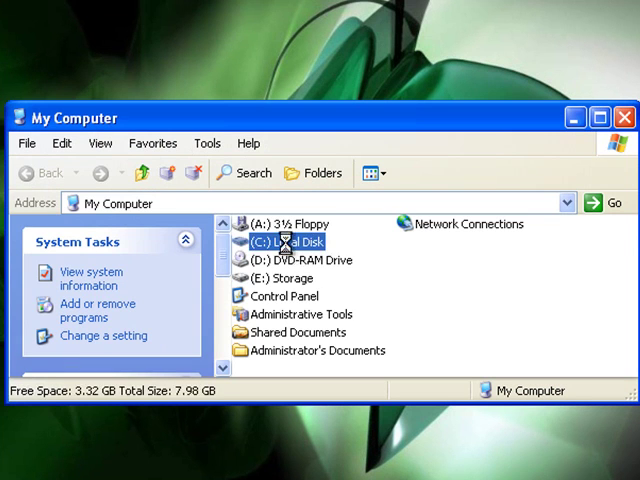
double_click(284, 242)
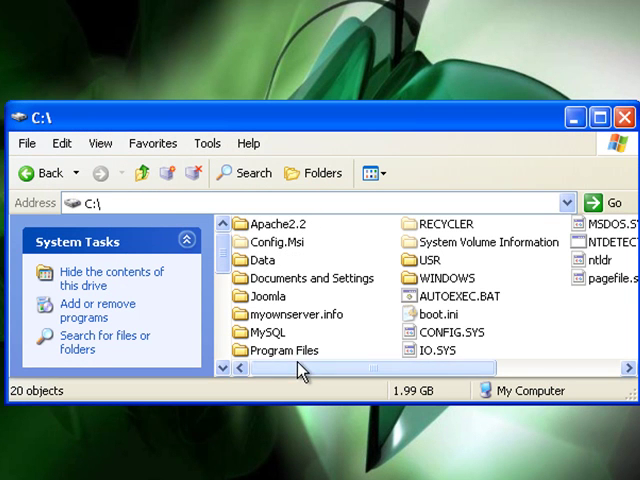
mouse_move(262, 124)
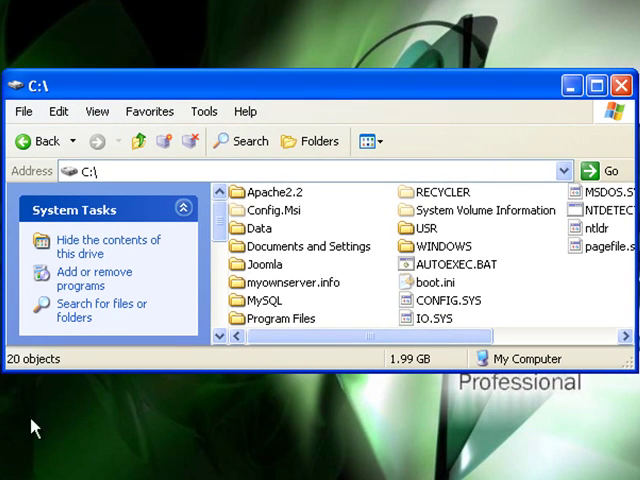
mouse_move(330, 244)
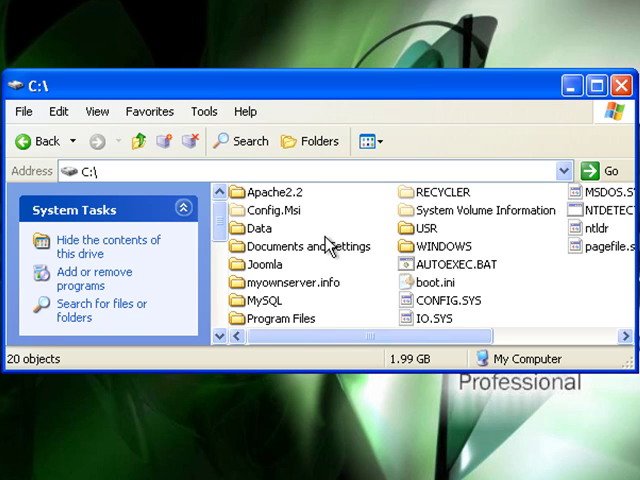
mouse_move(256, 308)
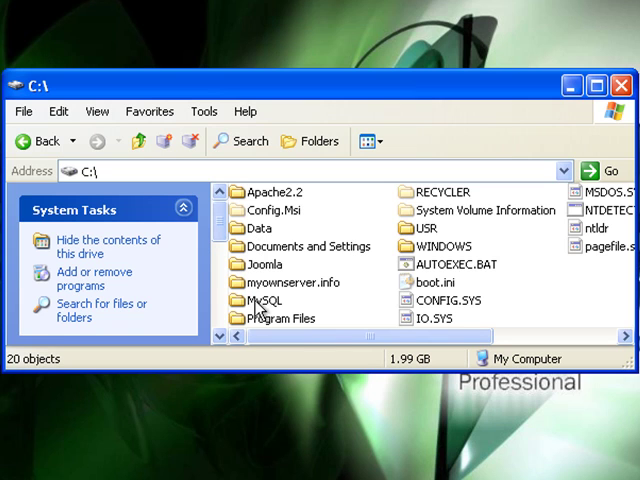
mouse_move(264, 268)
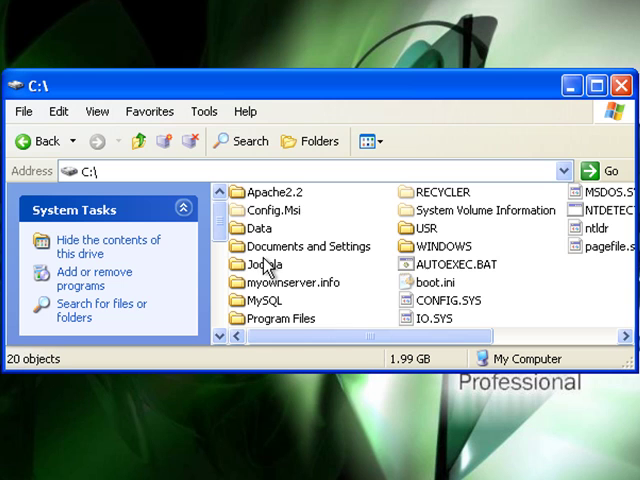
mouse_move(452, 246)
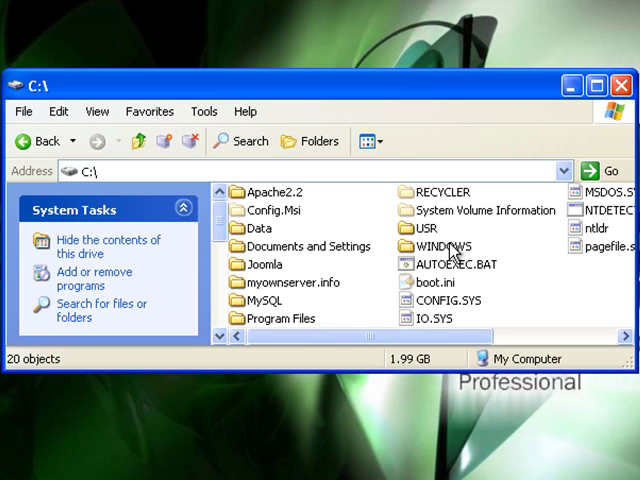
Navigate down into C:\Apache2.2\php\ext
double_click(274, 192)
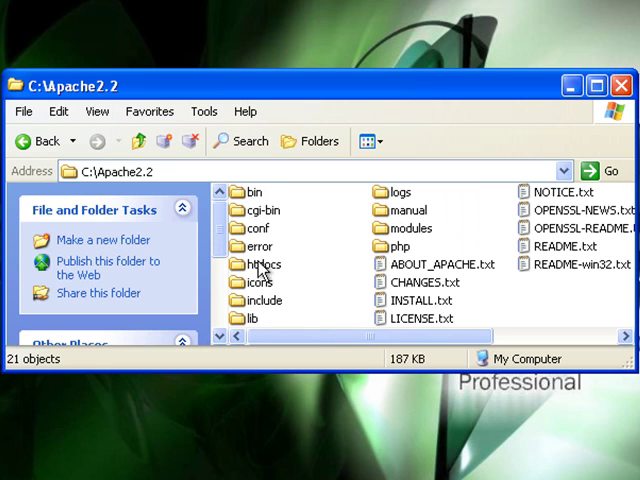
mouse_move(384, 250)
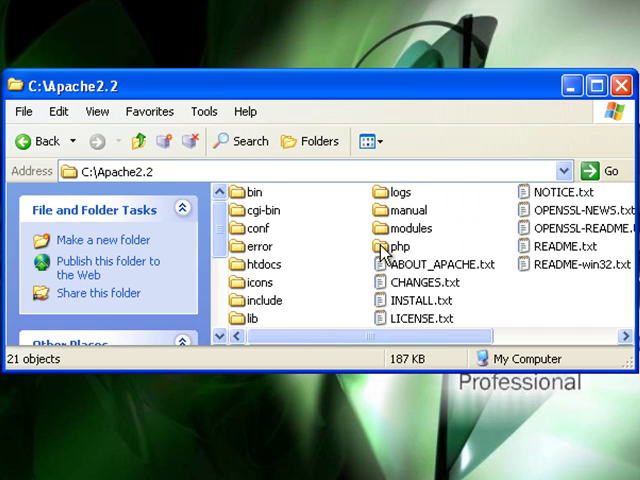
double_click(398, 244)
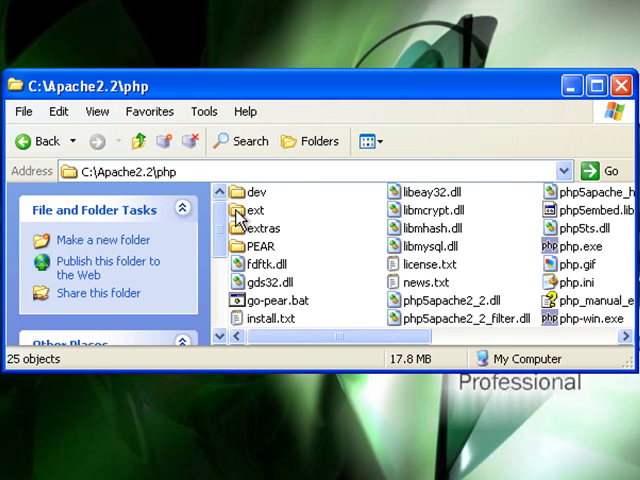
double_click(256, 210)
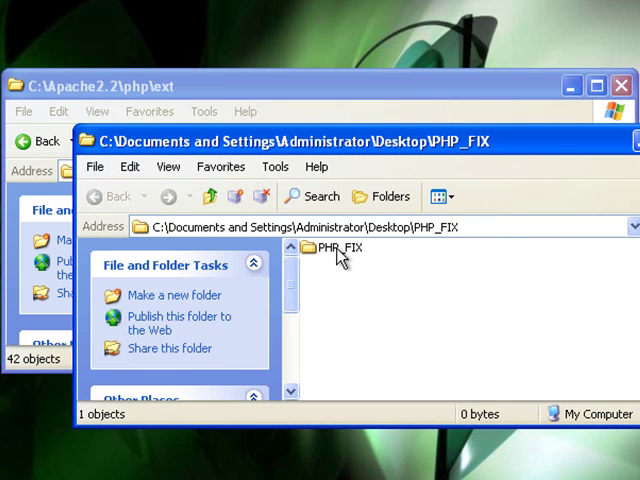
Copy the DLLs from PHP_FIX\For PHP EXT into the ext folder, replacing the old php_mysql.dll
double_click(332, 246)
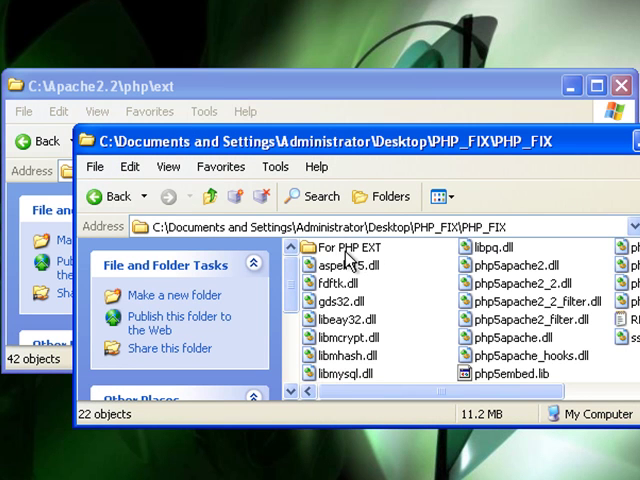
double_click(348, 246)
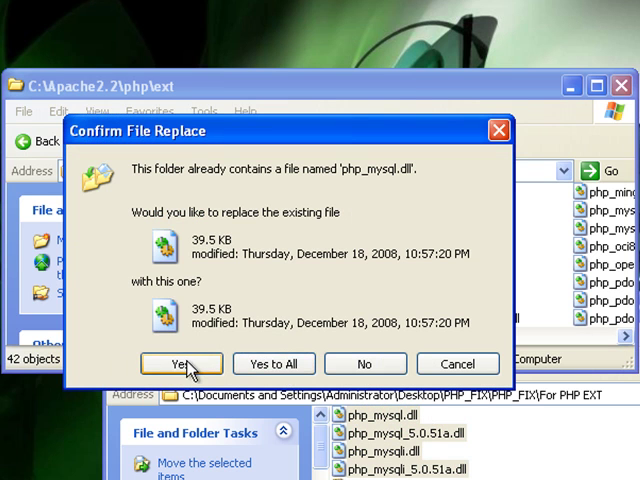
click(180, 364)
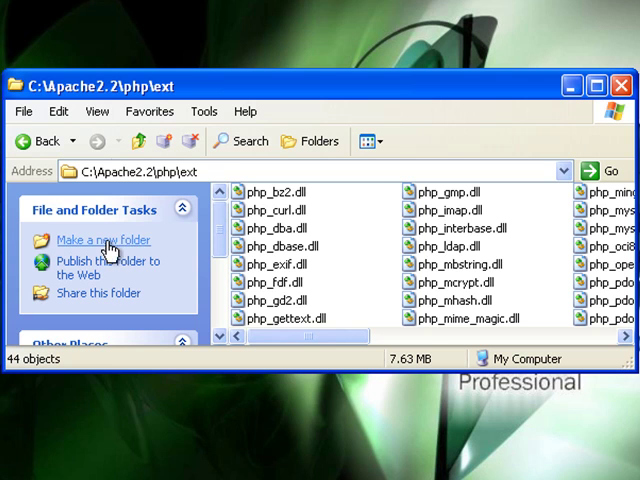
Go up to Apache2.2, enter htdocs and paste the phpMyAdmin-3.1.2-english folder there
click(140, 140)
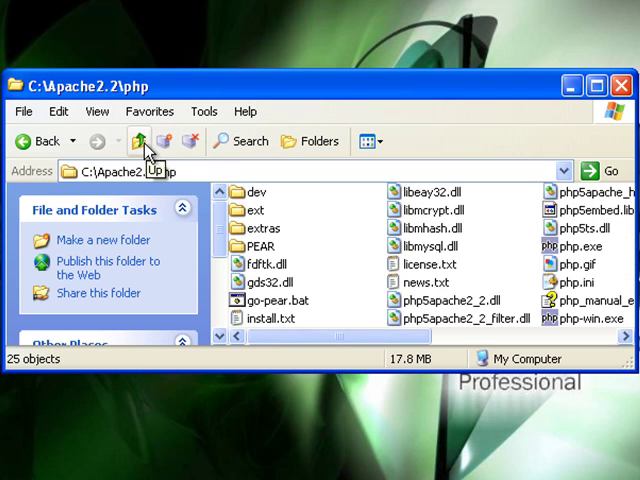
click(148, 140)
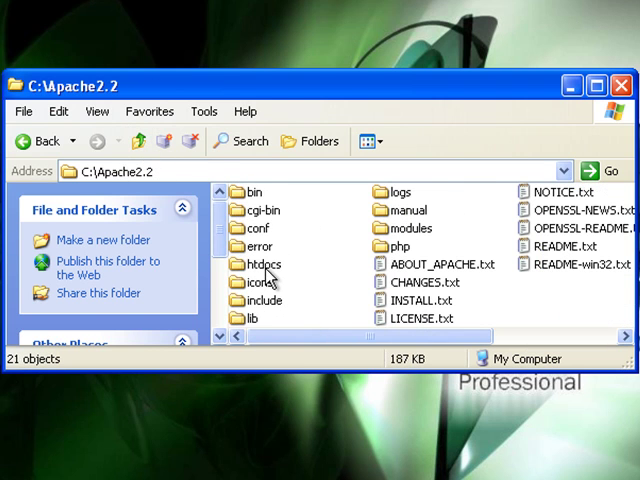
double_click(264, 264)
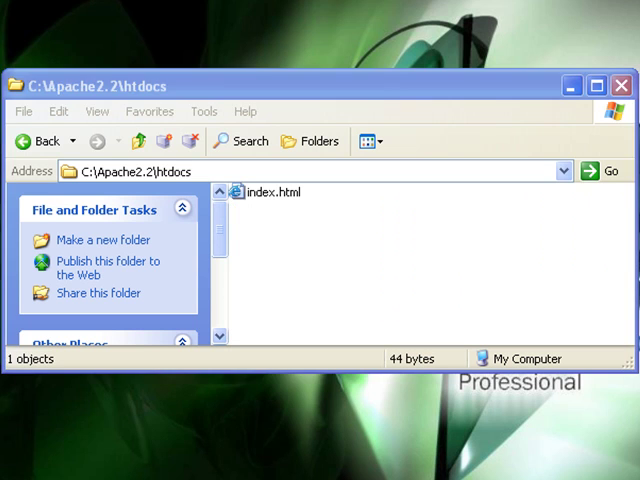
click(310, 210)
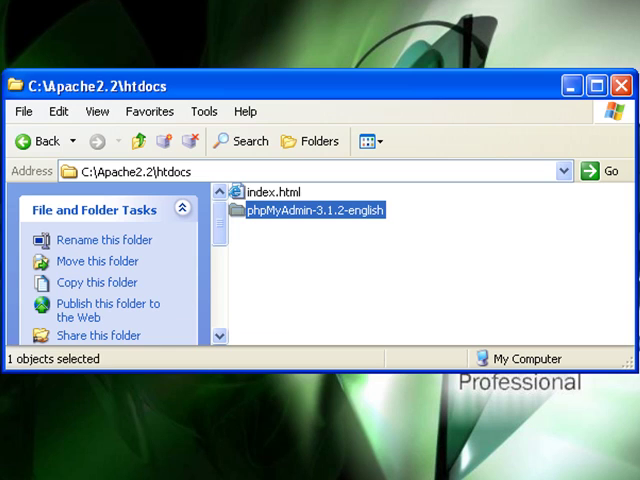
Rename the pasted folder to phpMyAdmin
double_click(304, 210)
text(phpMyAdmin)
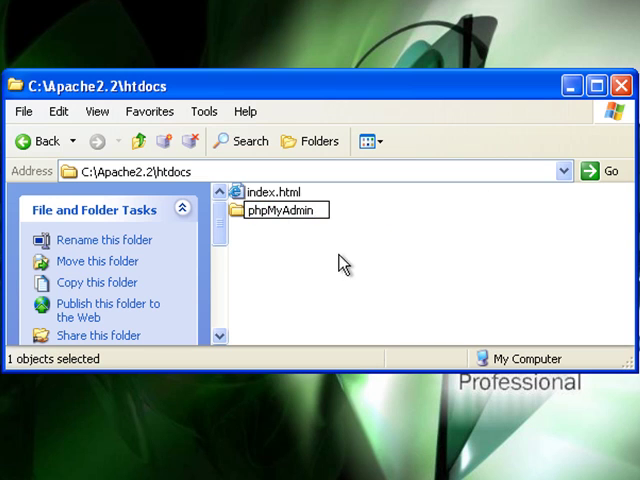
click(400, 280)
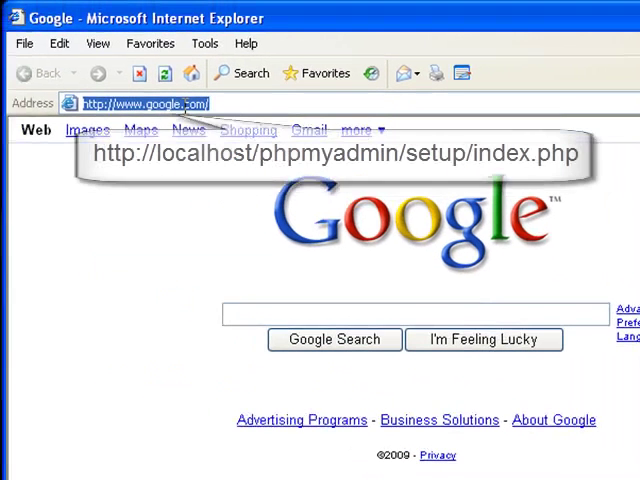
text(localhost/phpmyadmin/setup)
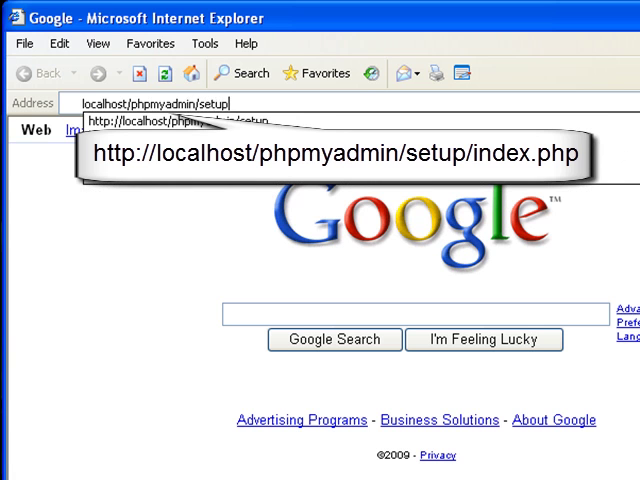
text(/index.php)
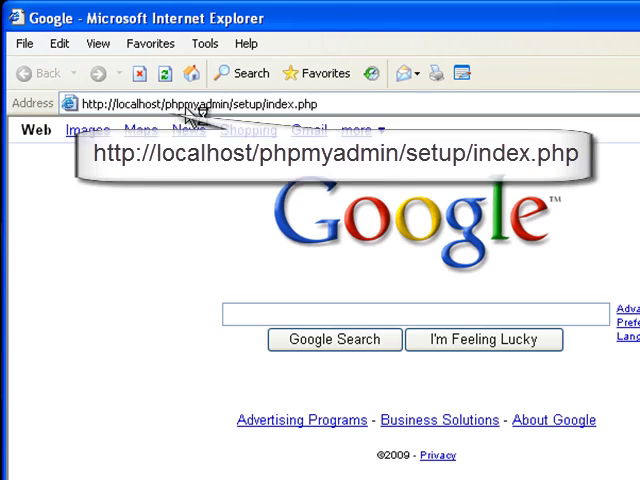
Load the phpMyAdmin setup page and open the htdocs\phpMyAdmin folder in Explorer
key(Return)
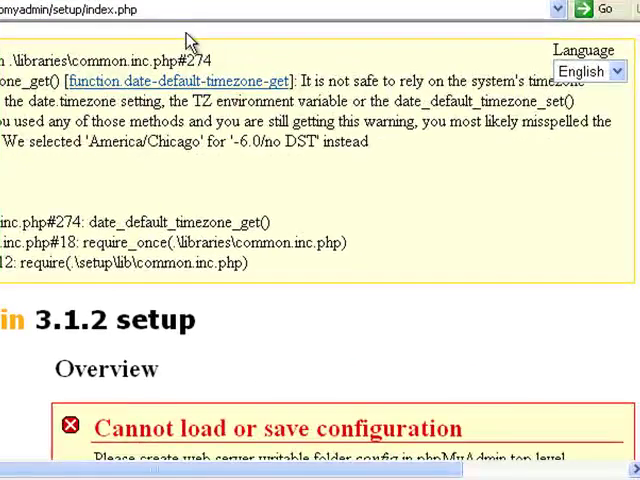
scroll(down, 3)
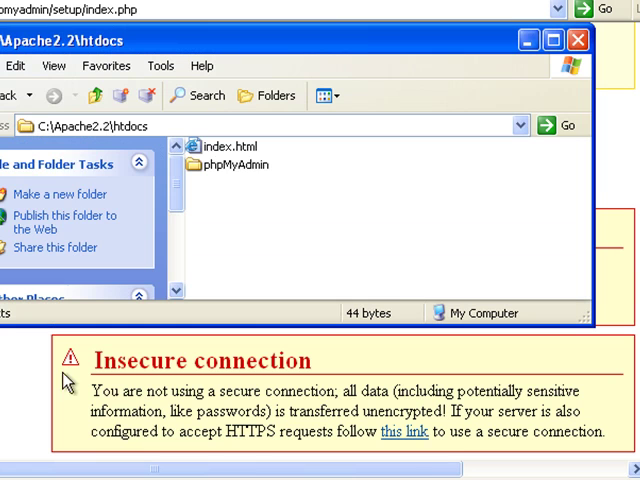
double_click(238, 164)
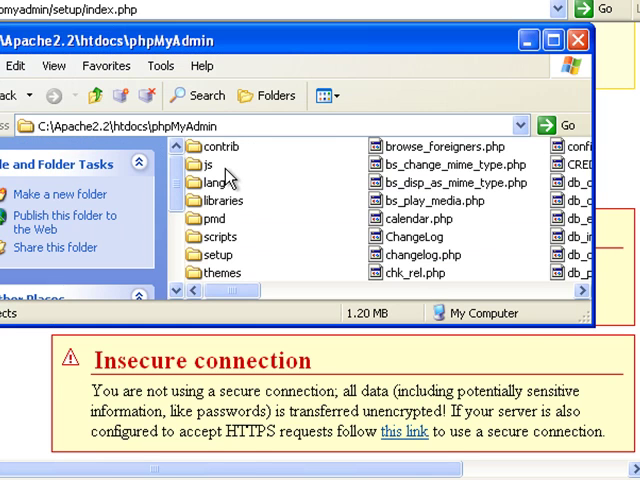
Create a new folder named config inside the phpMyAdmin folder
right_click(320, 236)
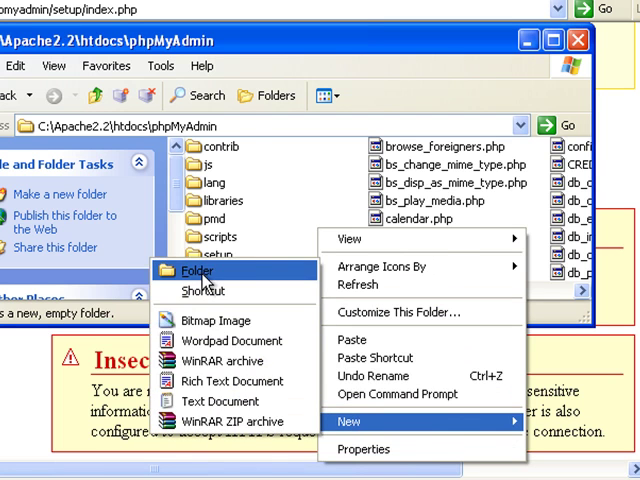
click(198, 272)
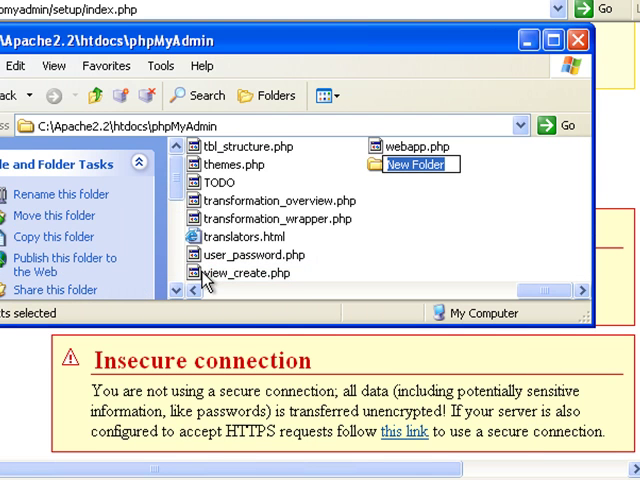
text(config)
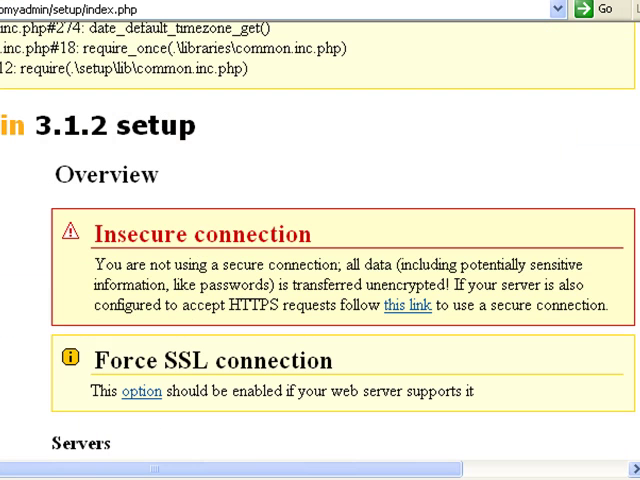
mouse_move(508, 252)
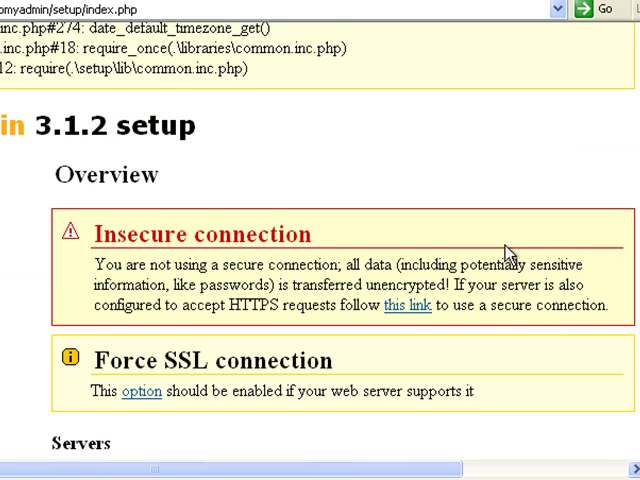
Start a new server entry and set the MySQL port to 3306
scroll(down, 3)
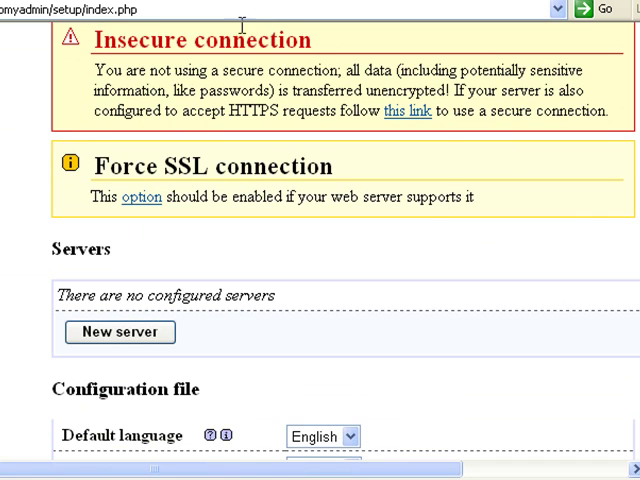
scroll(down, 3)
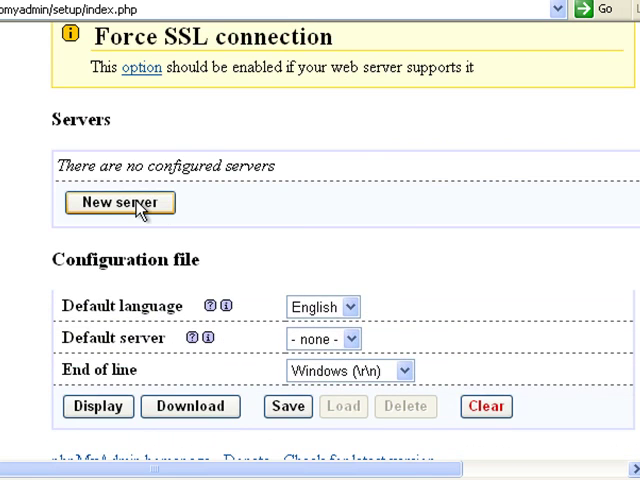
click(120, 202)
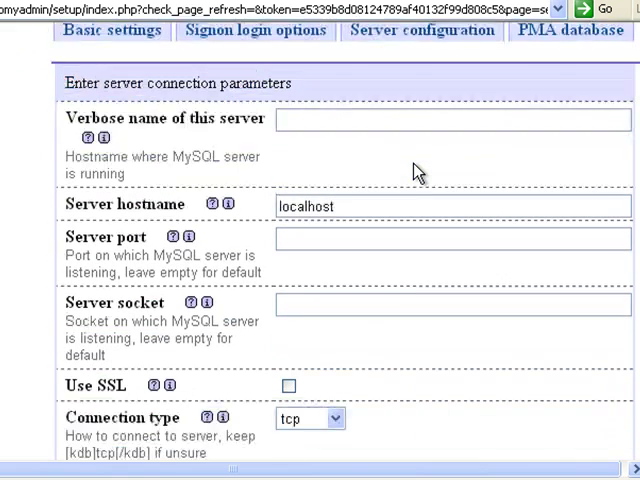
scroll(down, 3)
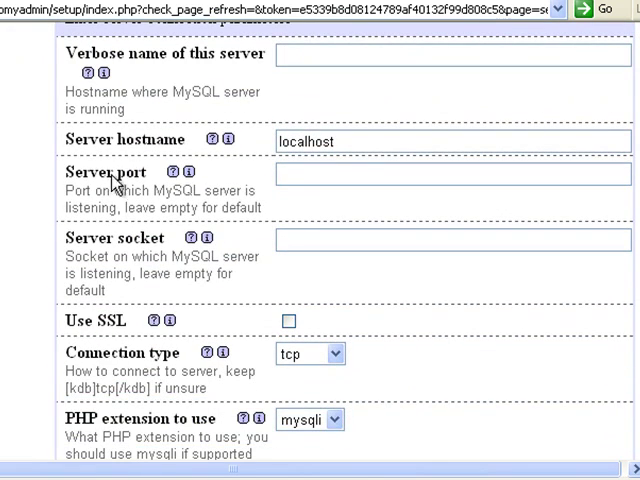
click(452, 174)
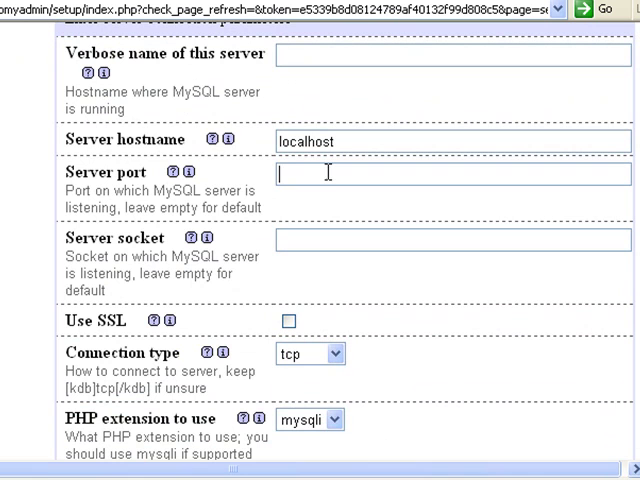
text(330)
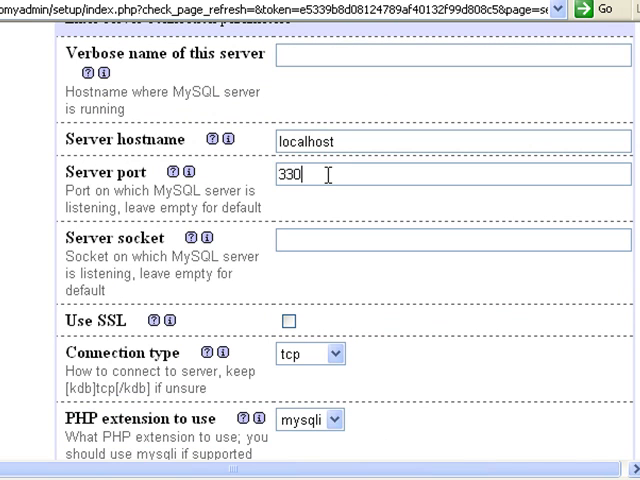
text(6)
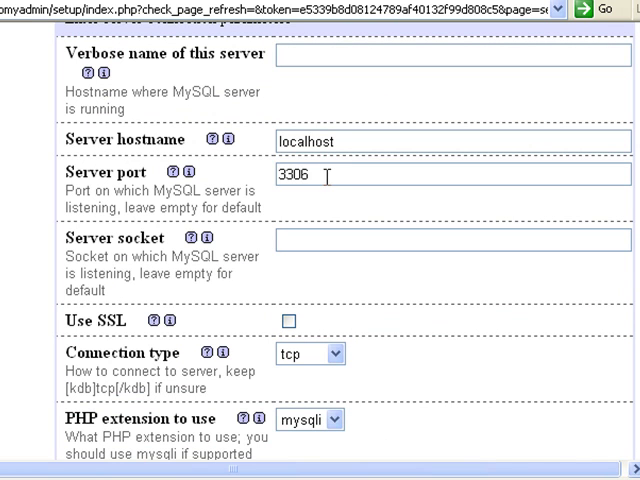
Enable SSL and choose the mysql PHP extension for the server connection
scroll(down, 3)
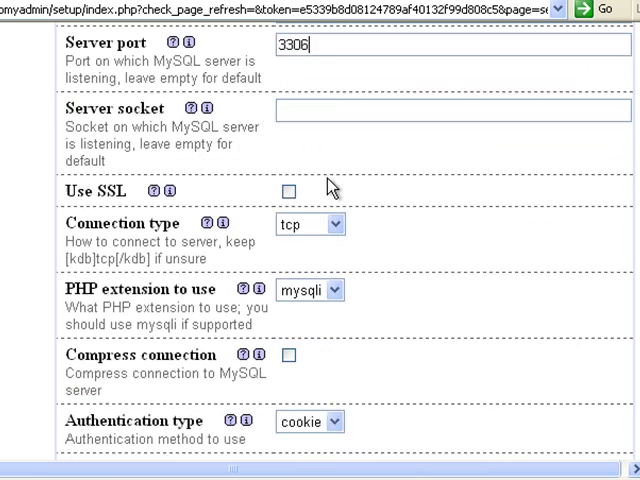
scroll(down, 3)
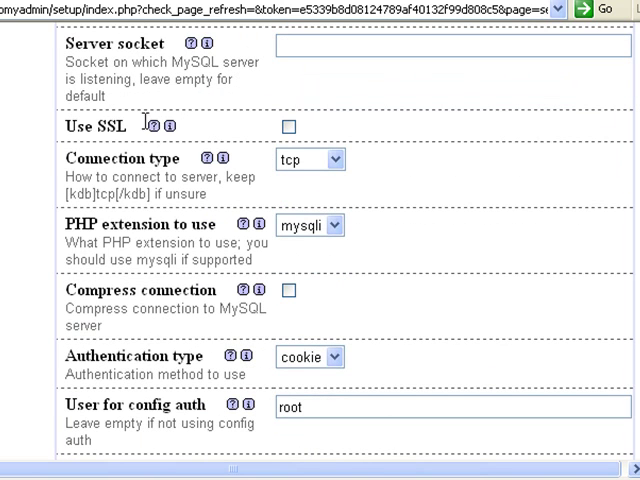
click(288, 128)
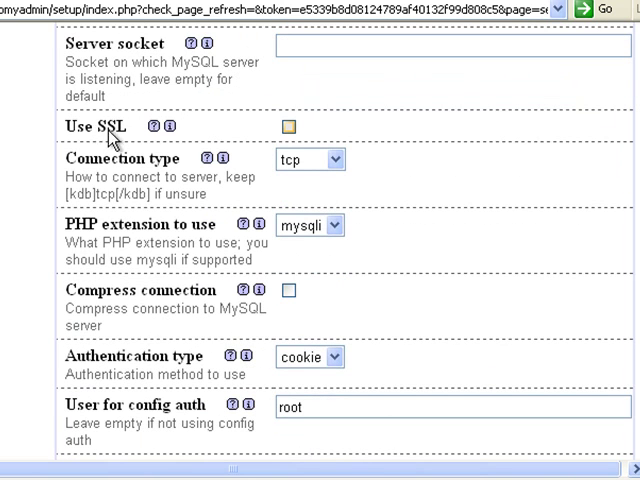
click(288, 126)
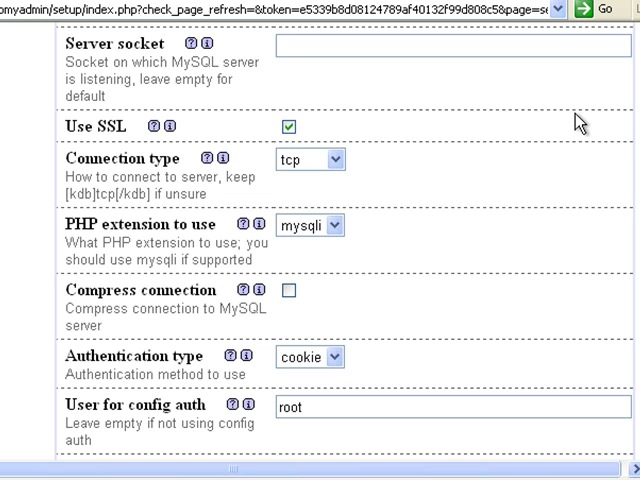
scroll(down, 3)
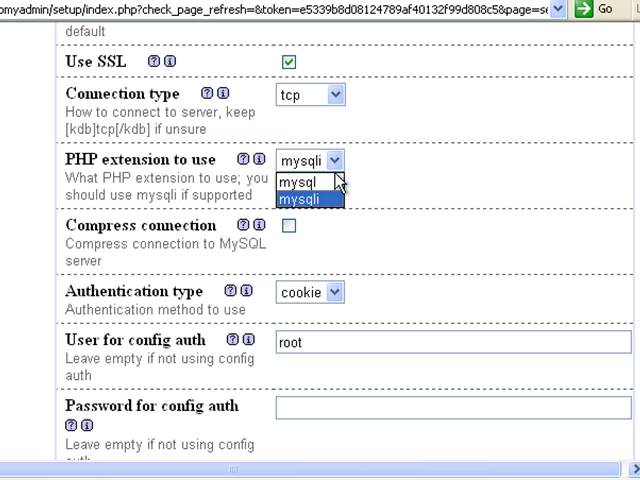
click(294, 180)
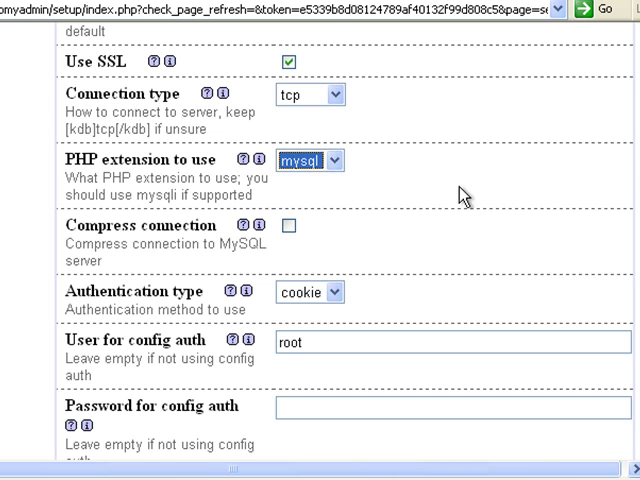
scroll(down, 3)
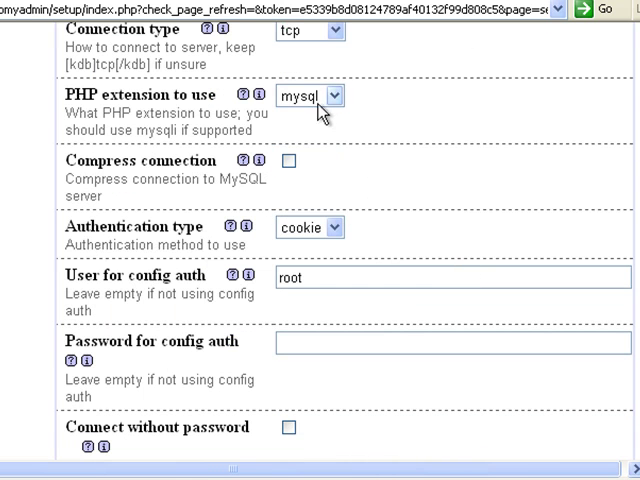
click(330, 96)
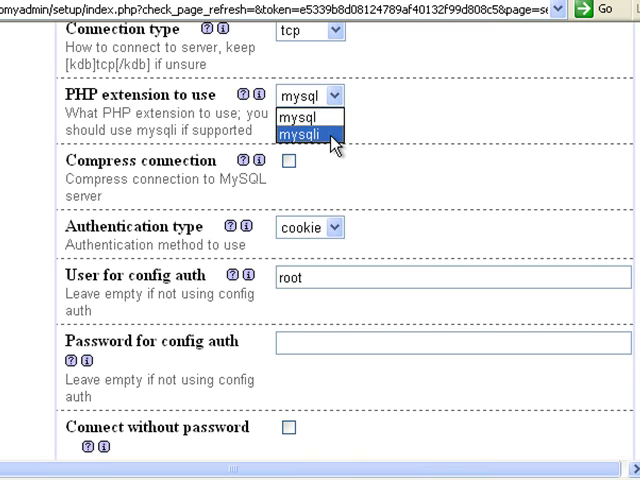
click(290, 132)
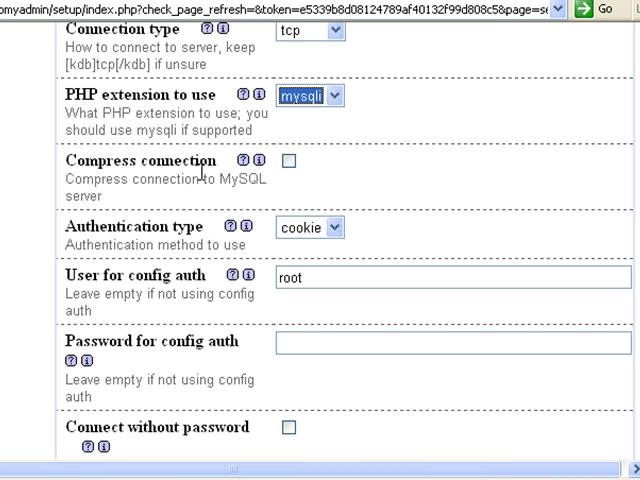
mouse_move(538, 236)
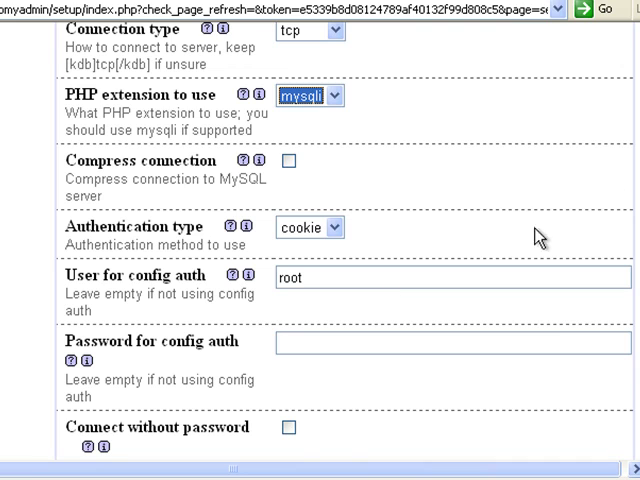
scroll(down, 3)
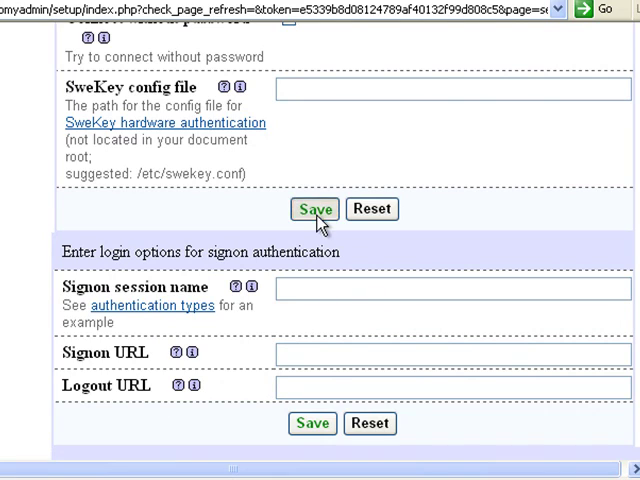
Save the localhost server entry, then save the configuration file from the Overview page
click(316, 208)
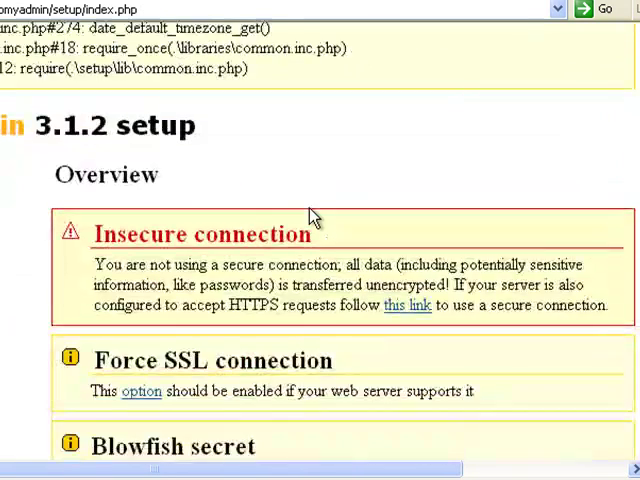
scroll(down, 3)
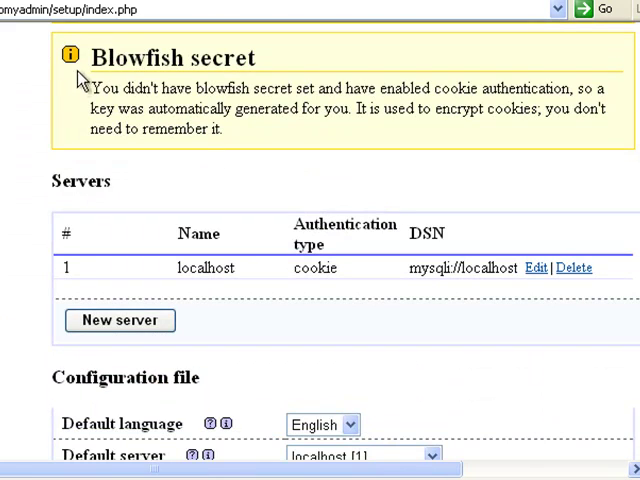
mouse_move(484, 148)
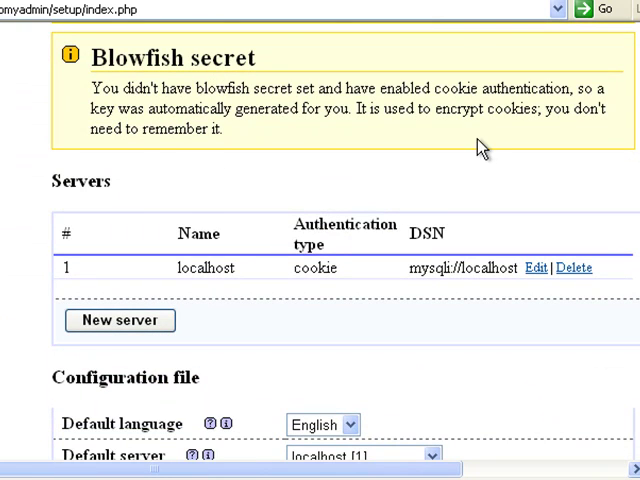
scroll(down, 3)
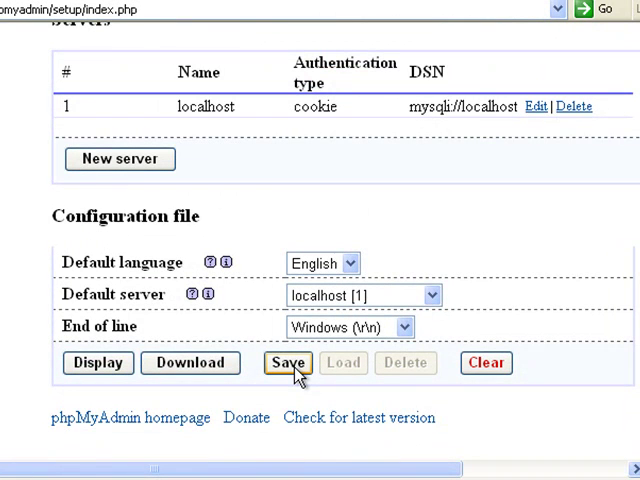
click(288, 362)
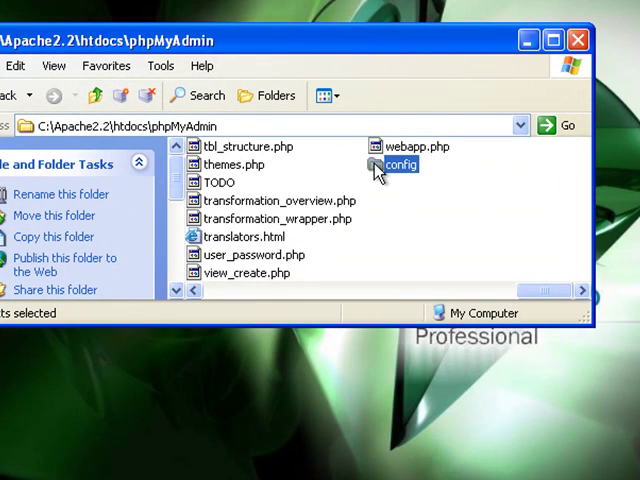
Cut config.inc.php from the config folder and paste it into the main phpMyAdmin folder
double_click(398, 164)
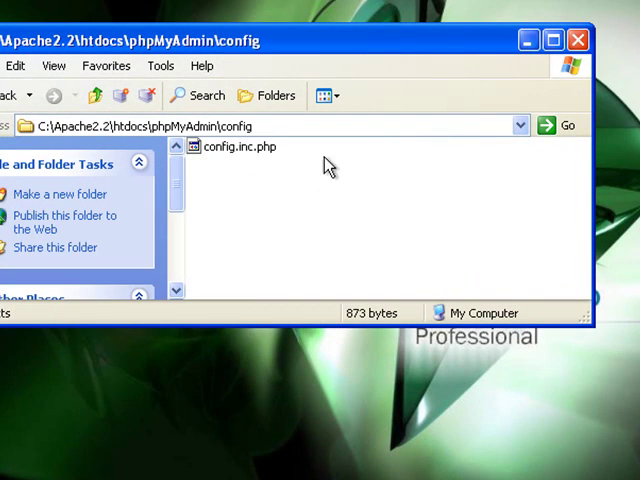
click(236, 146)
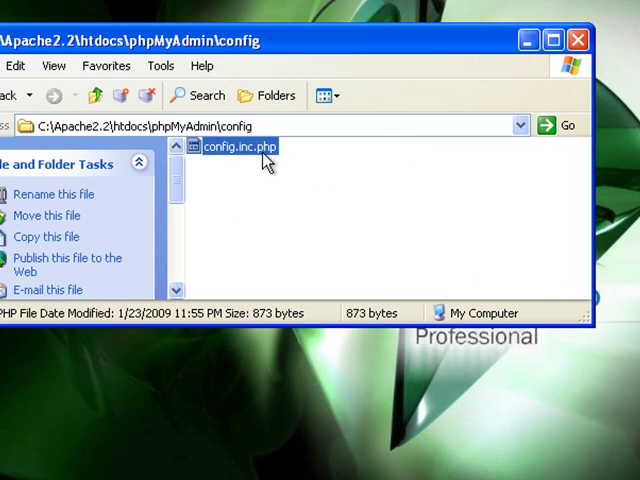
right_click(240, 148)
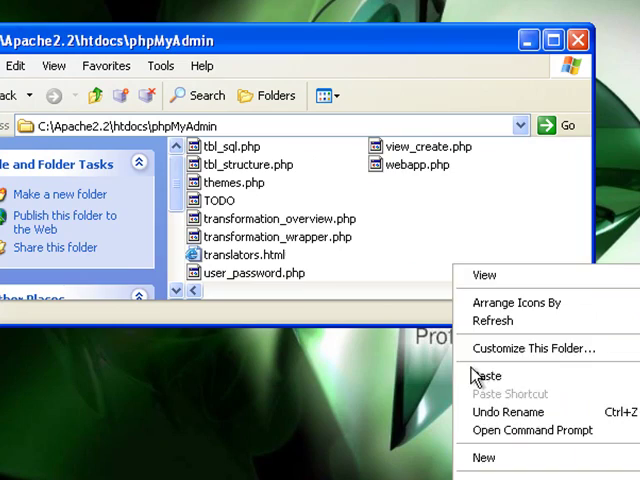
click(488, 376)
text(r)
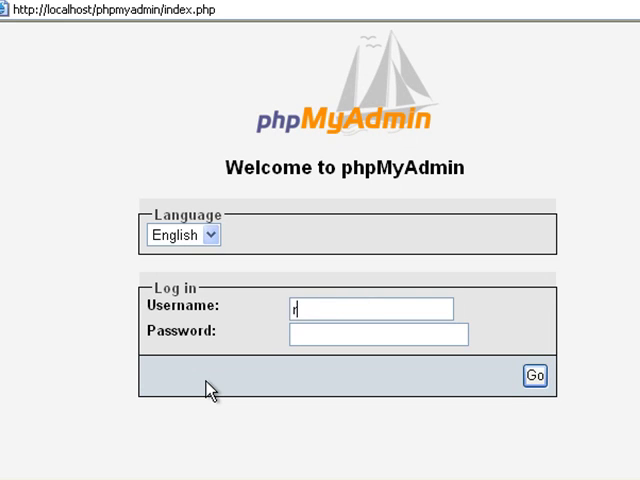
Log in to phpMyAdmin at localhost/phpmyadmin as user root
text(oot)
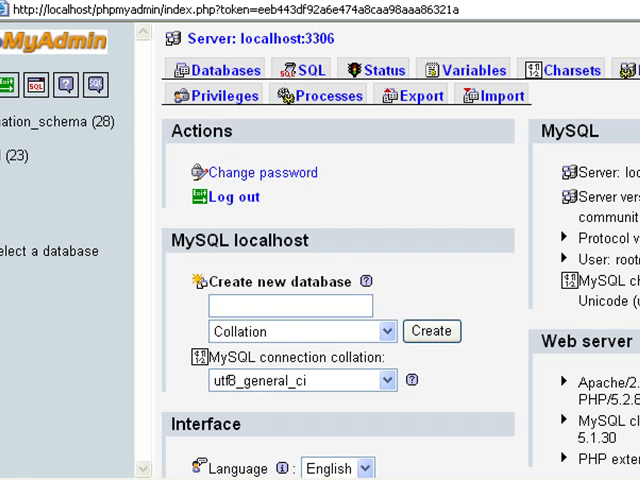
Create a new database named myfirstdatabase from the server home page
scroll(down, 3)
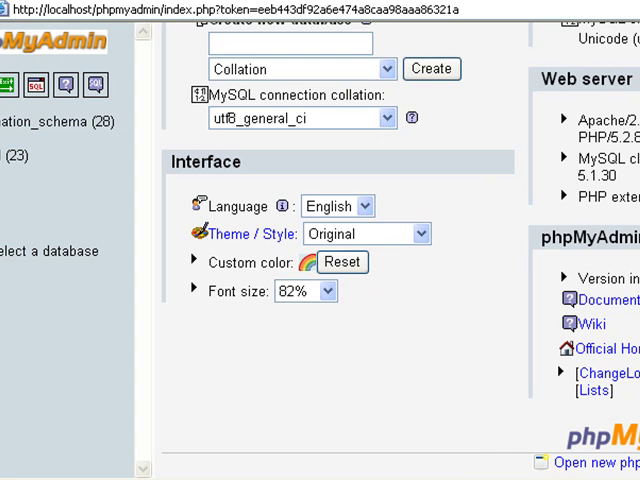
scroll(up, 3)
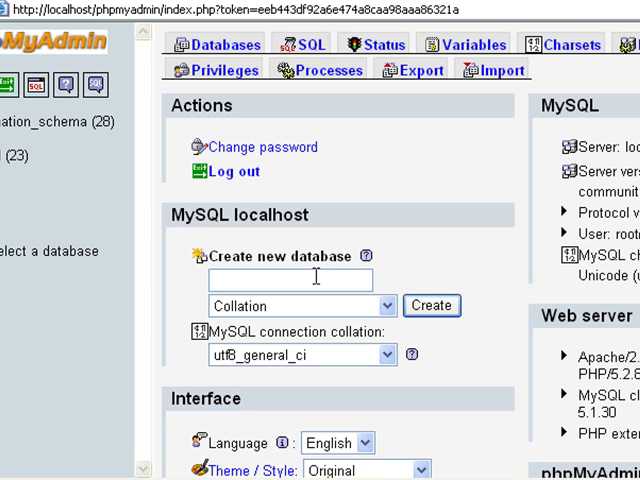
text(myfirst)
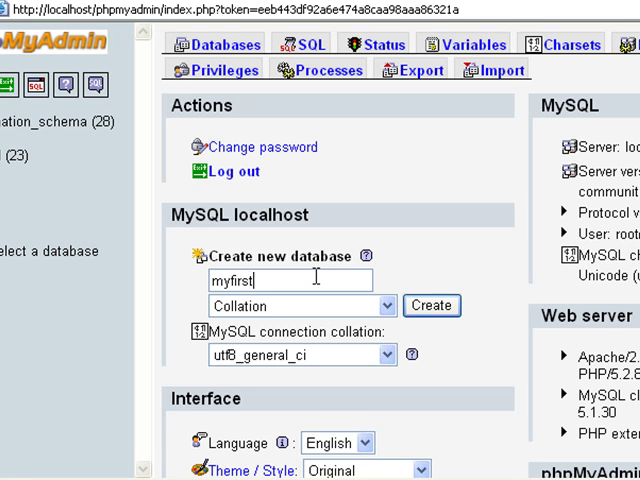
text(database)
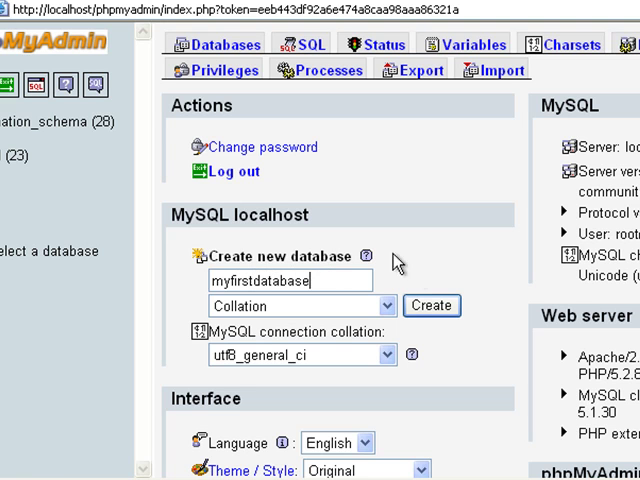
click(432, 304)
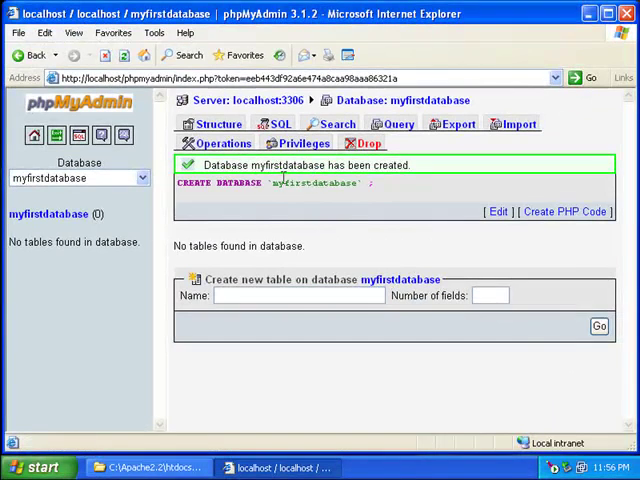
mouse_move(388, 184)
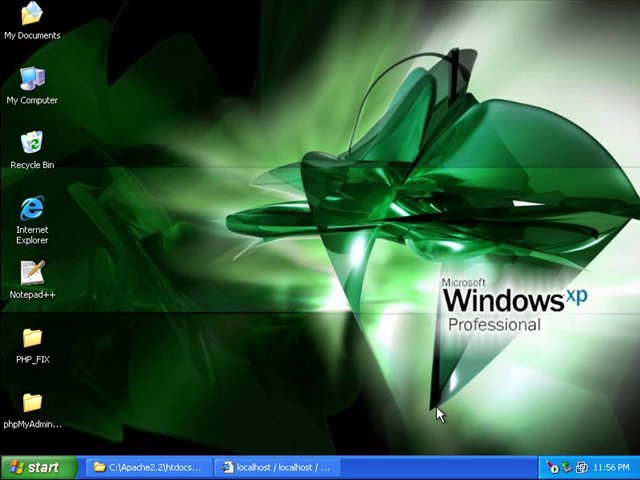
mouse_move(276, 216)
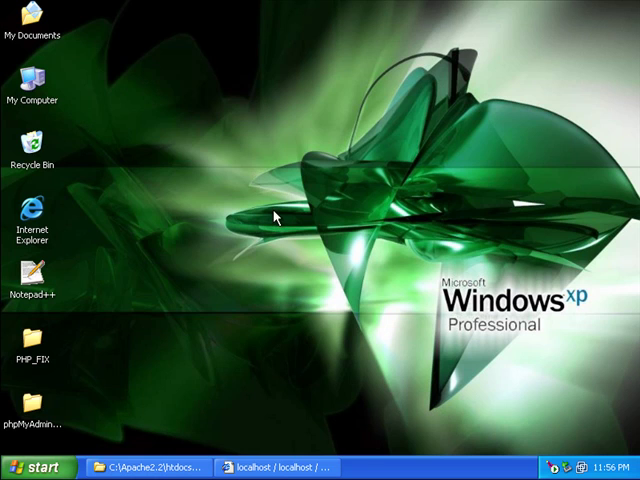
mouse_move(188, 64)
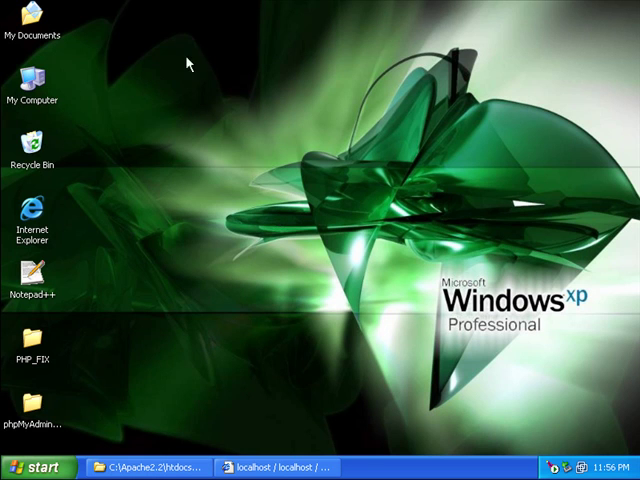
mouse_move(336, 320)
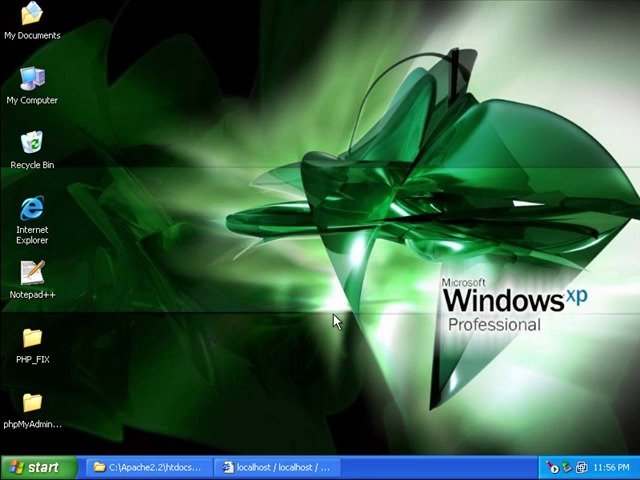
mouse_move(330, 404)
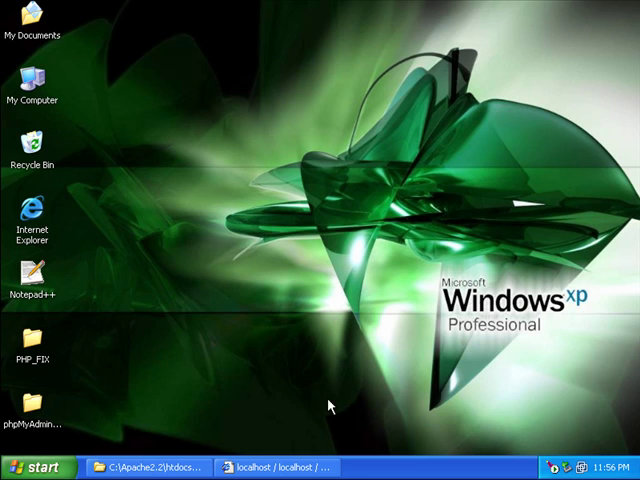